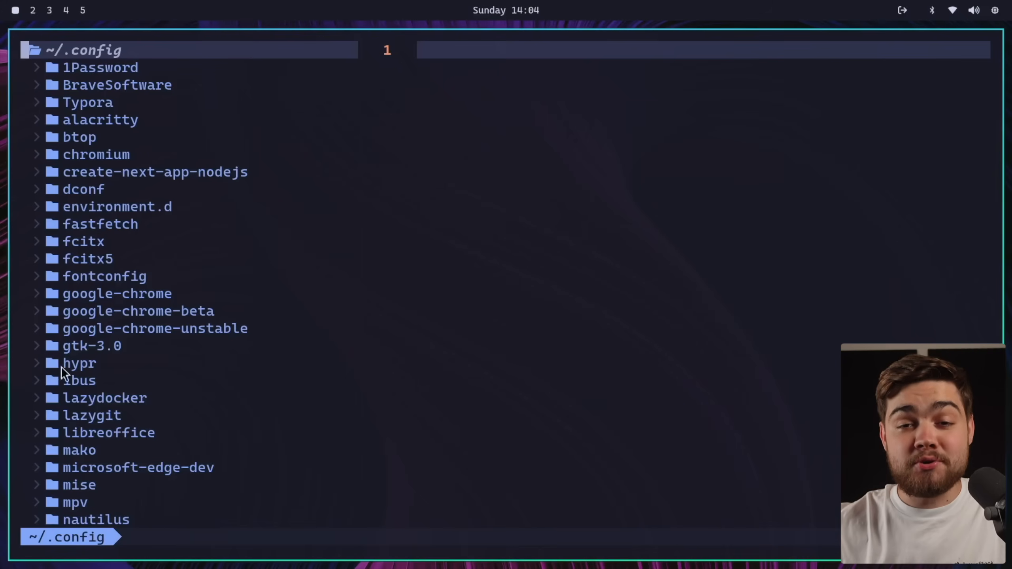
- Expand the hypr folder in Neo-tree and open a Hyprland config file
{"action": "left_click", "coordinate": [77, 363]}
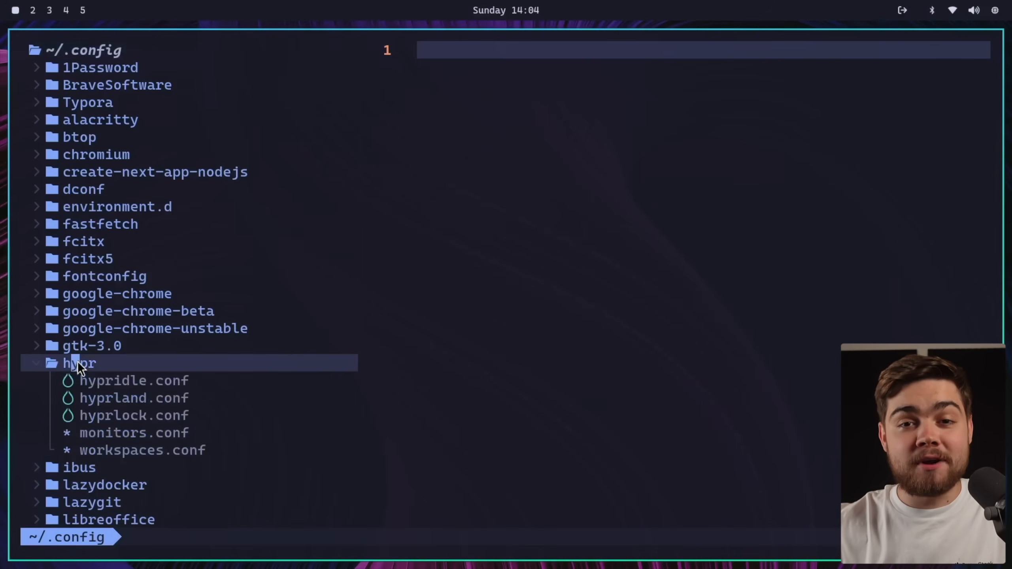
{"action": "left_click", "coordinate": [133, 432]}
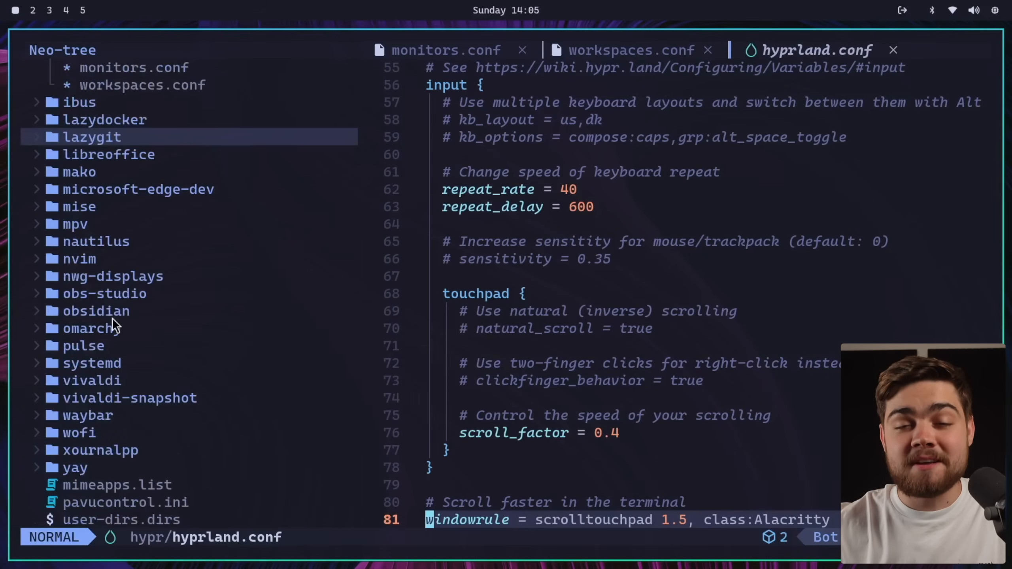
- Expand the omarchy folder in Neo-tree toward the catppuccin theme's alacritty.toml
{"action": "left_click", "coordinate": [92, 328]}
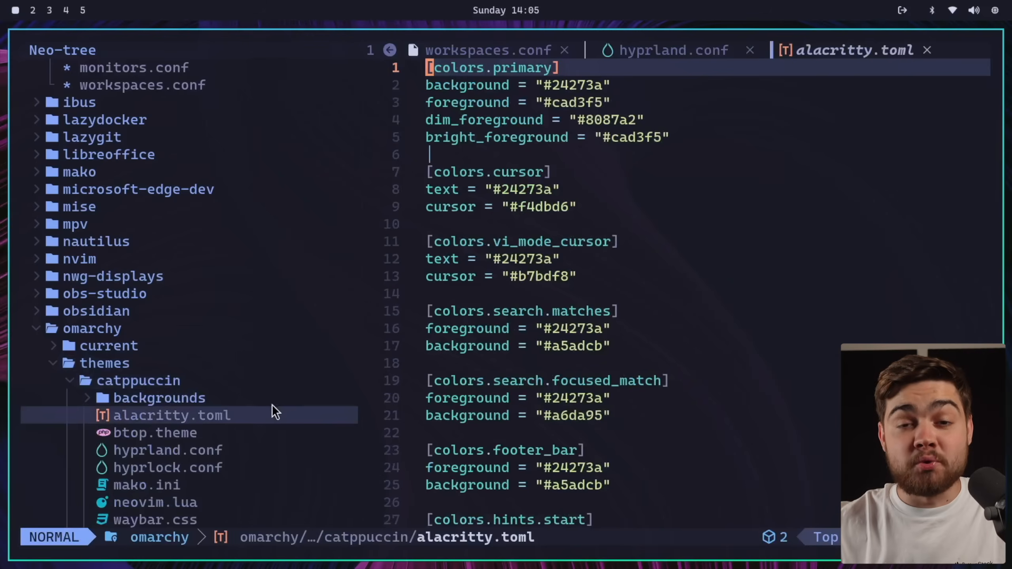
{"action": "mouse_move", "coordinate": [277, 412]}
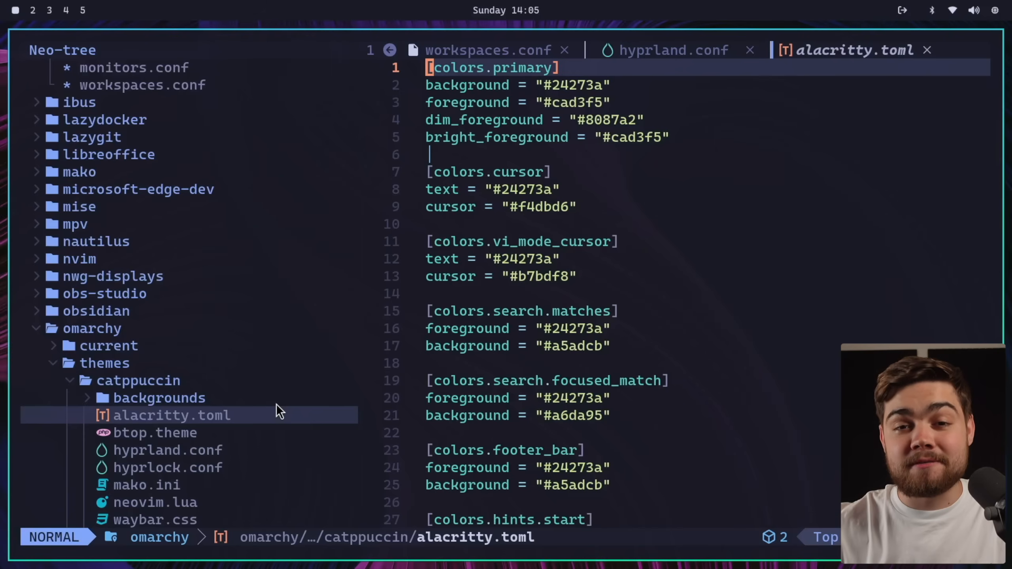